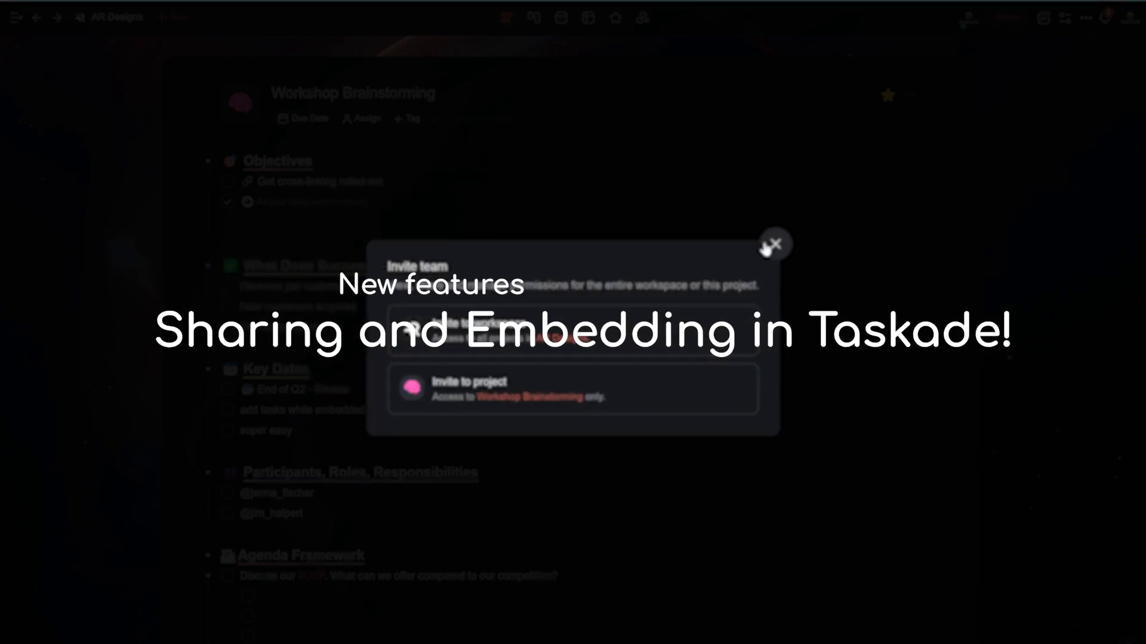
- Dismiss the invite dialog and return the project from table view to the plain list
click(776, 246)
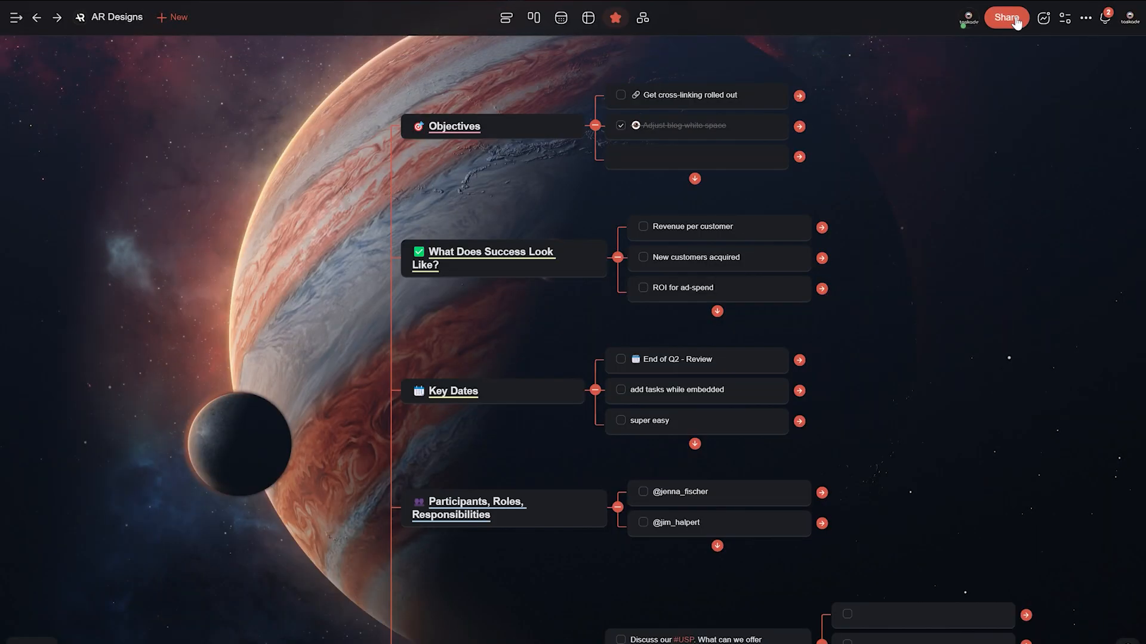
click(586, 16)
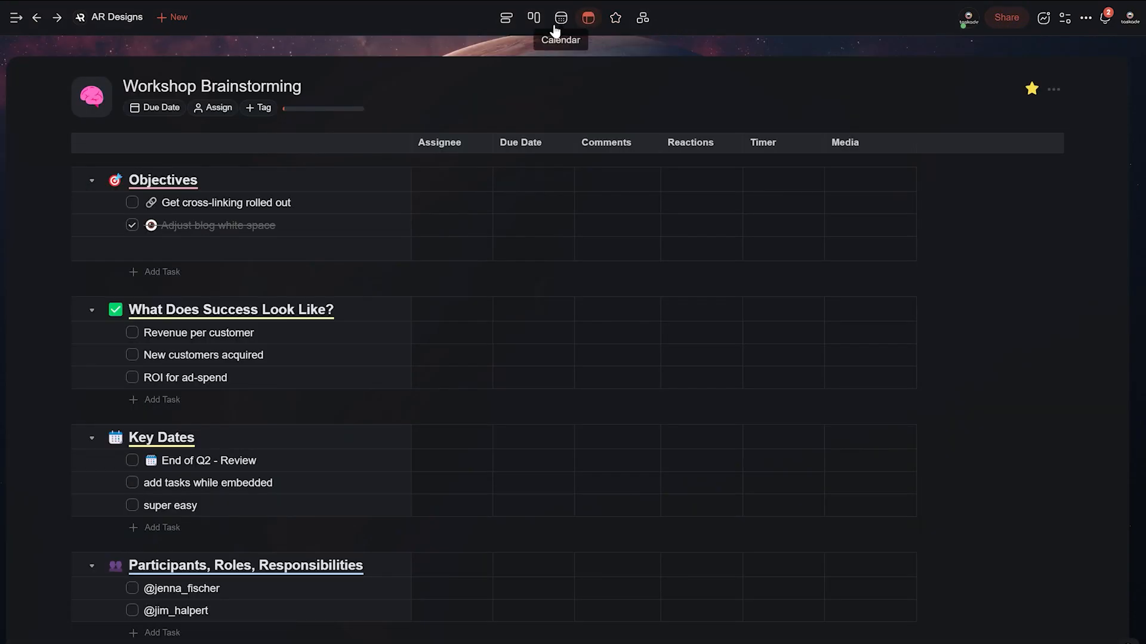
click(505, 16)
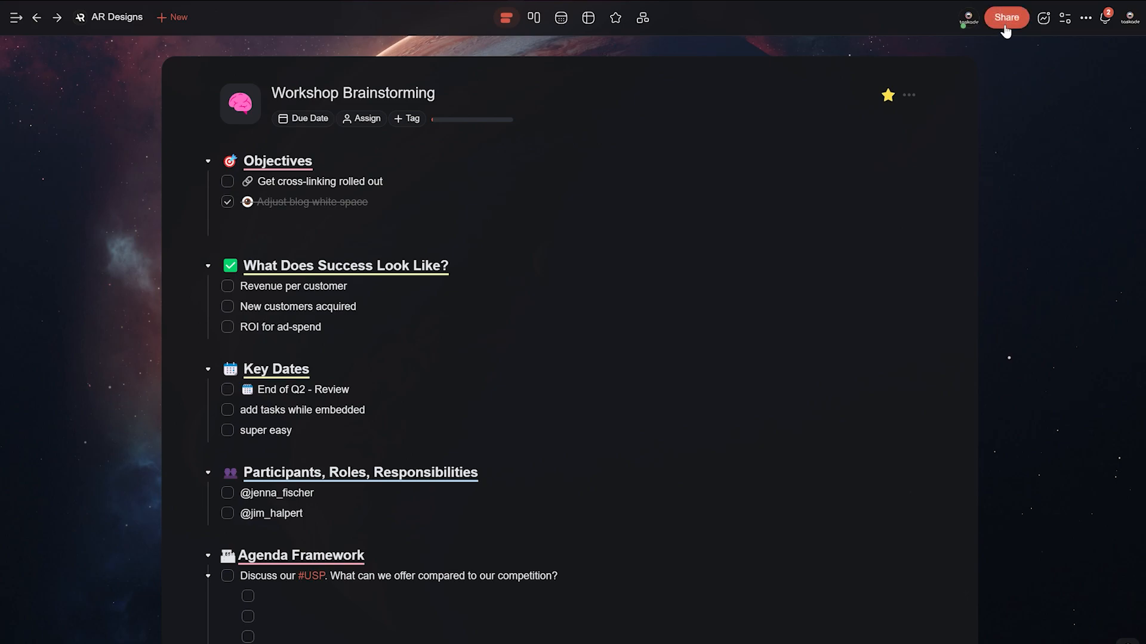
- Begin sharing via 'Invite to project' for only the Workshop Brainstorming project
click(1004, 17)
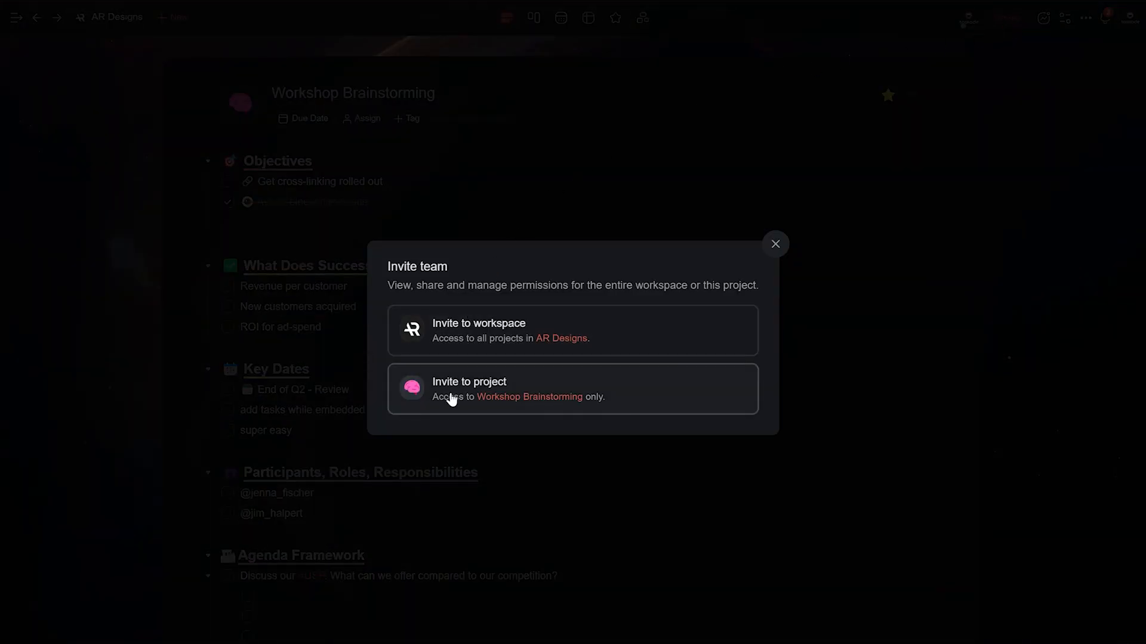
click(469, 389)
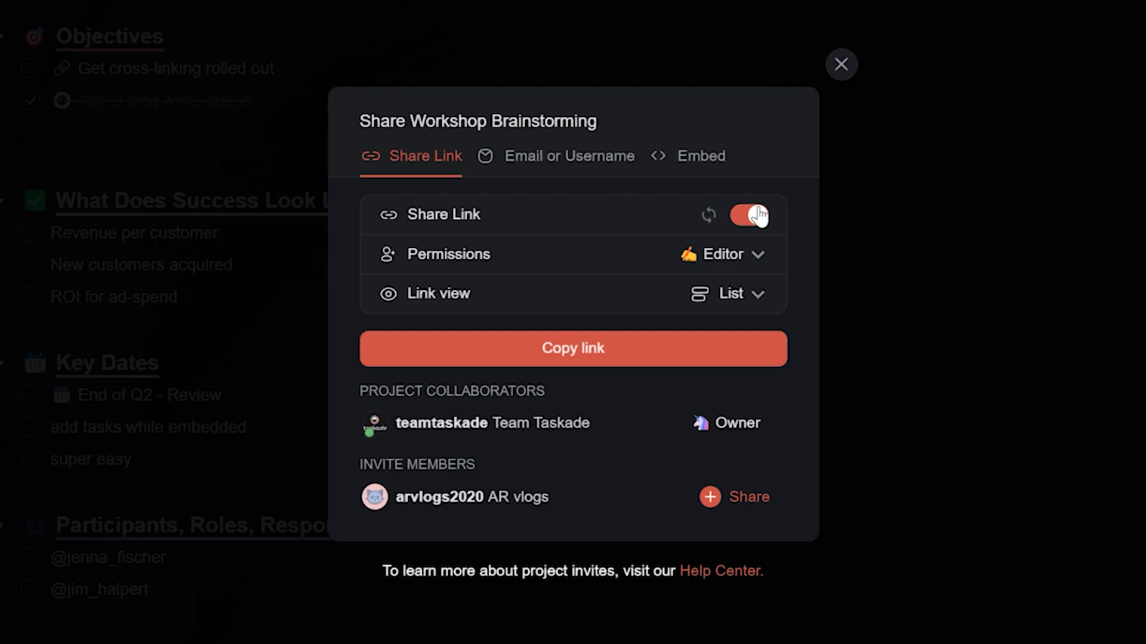
click(732, 254)
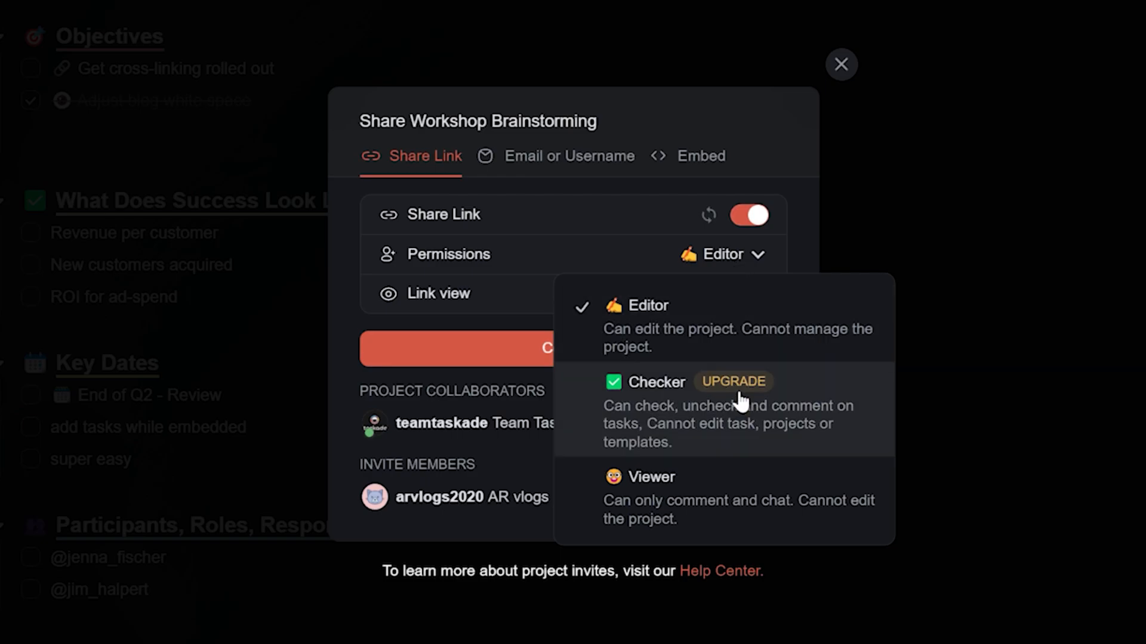
mouse_move(706, 469)
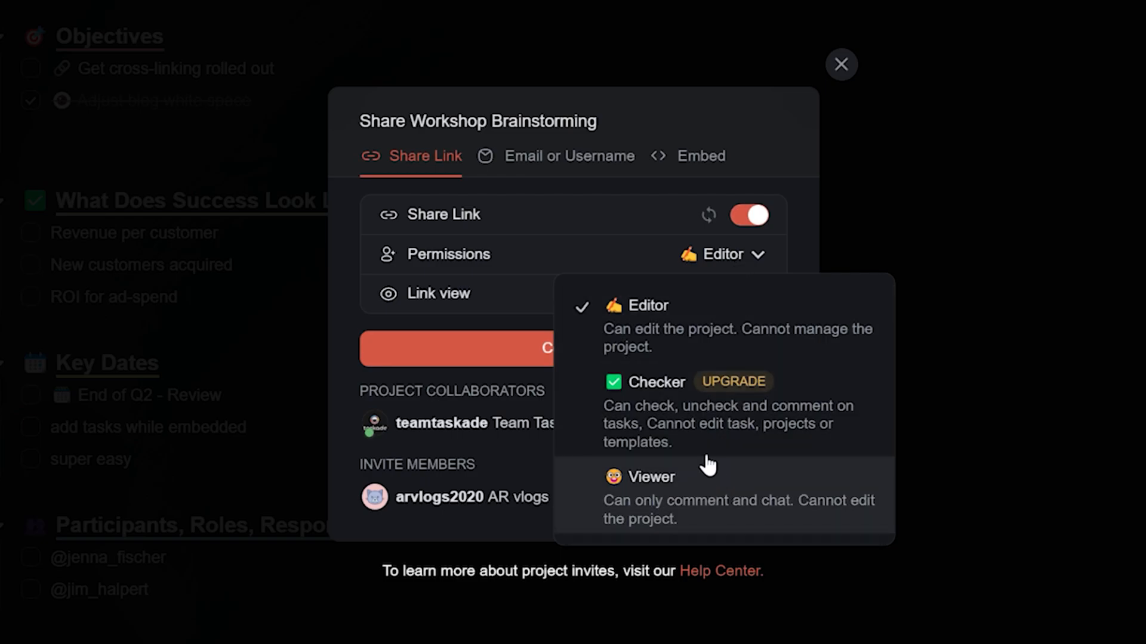
mouse_move(730, 351)
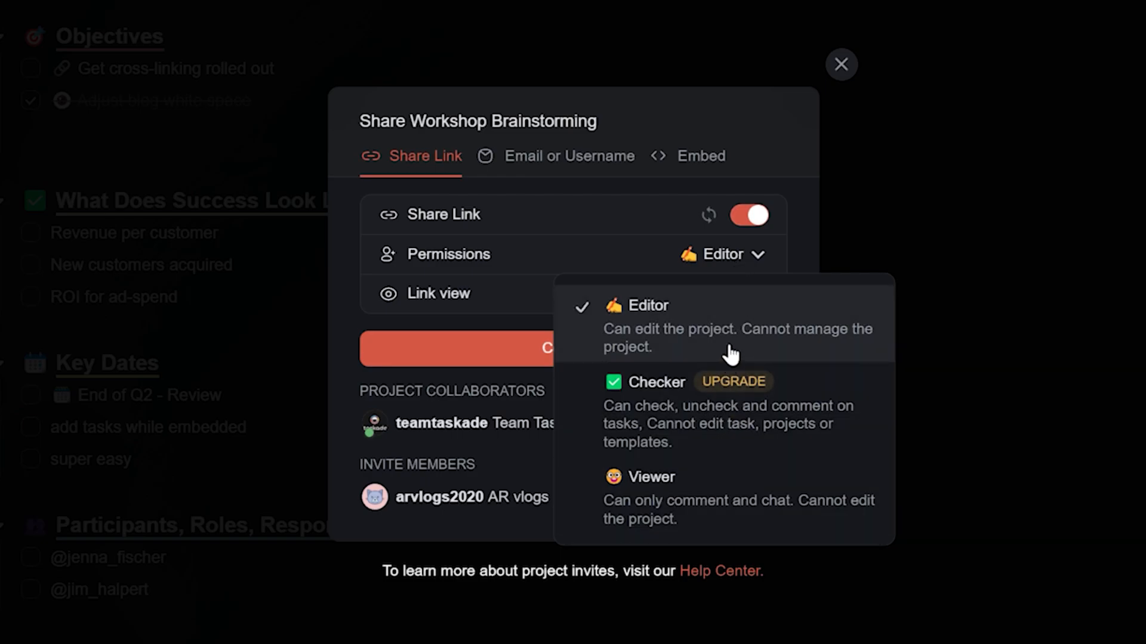
click(646, 305)
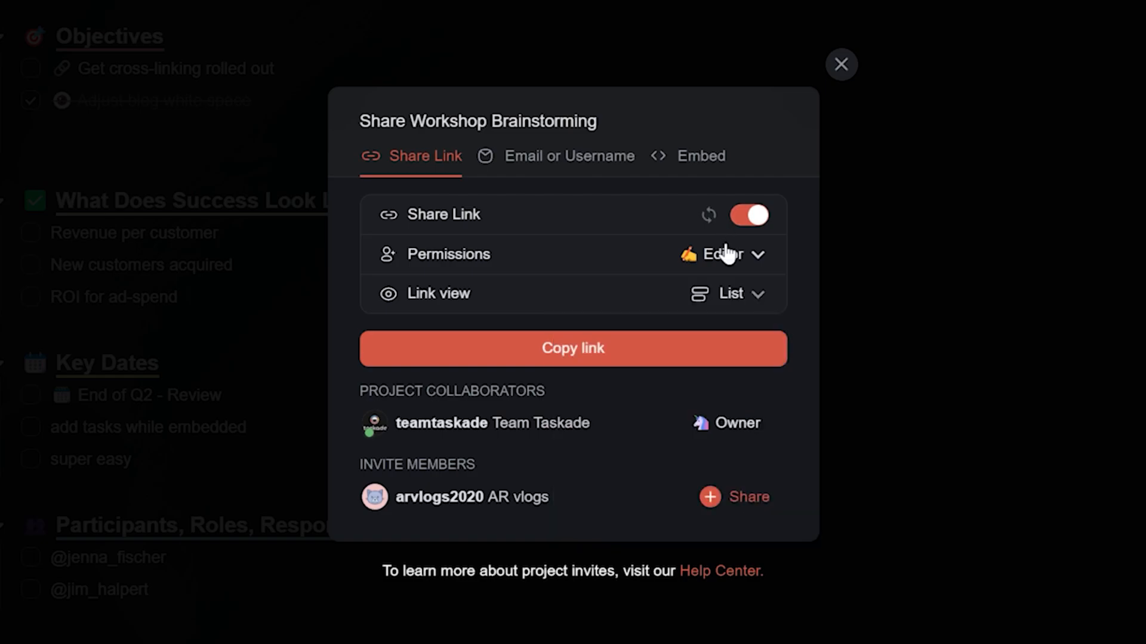
click(738, 294)
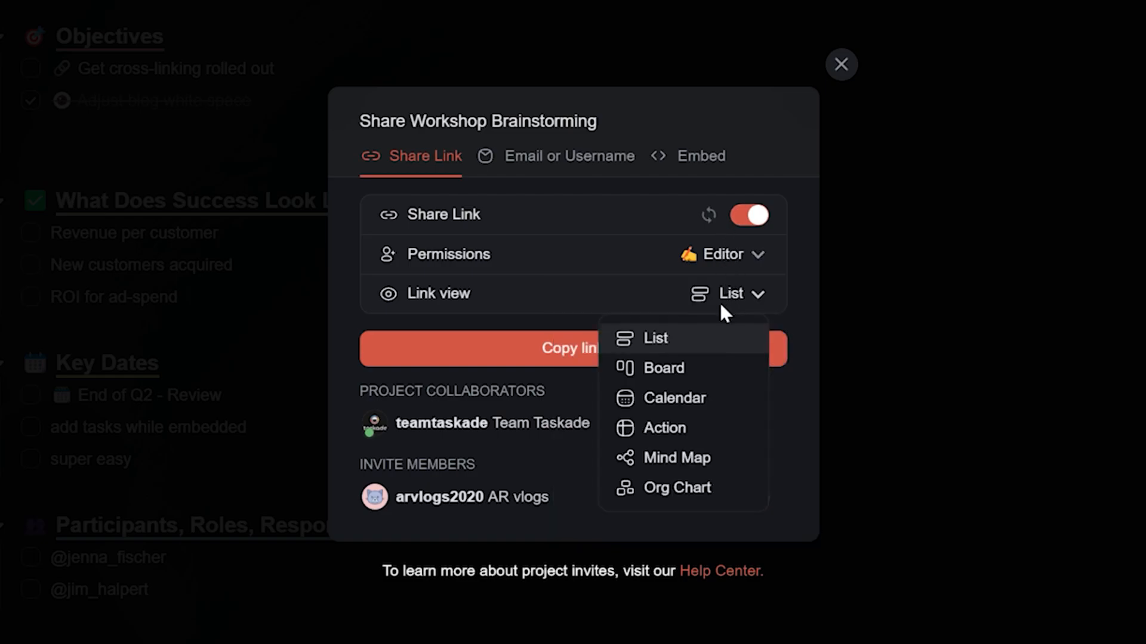
click(665, 428)
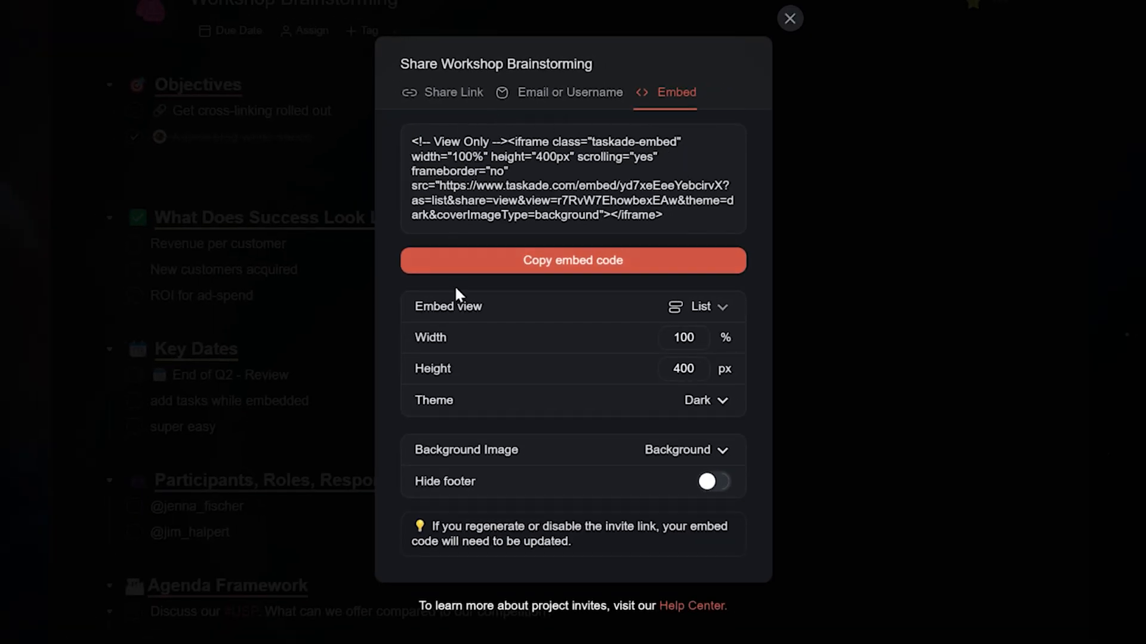
mouse_move(712, 310)
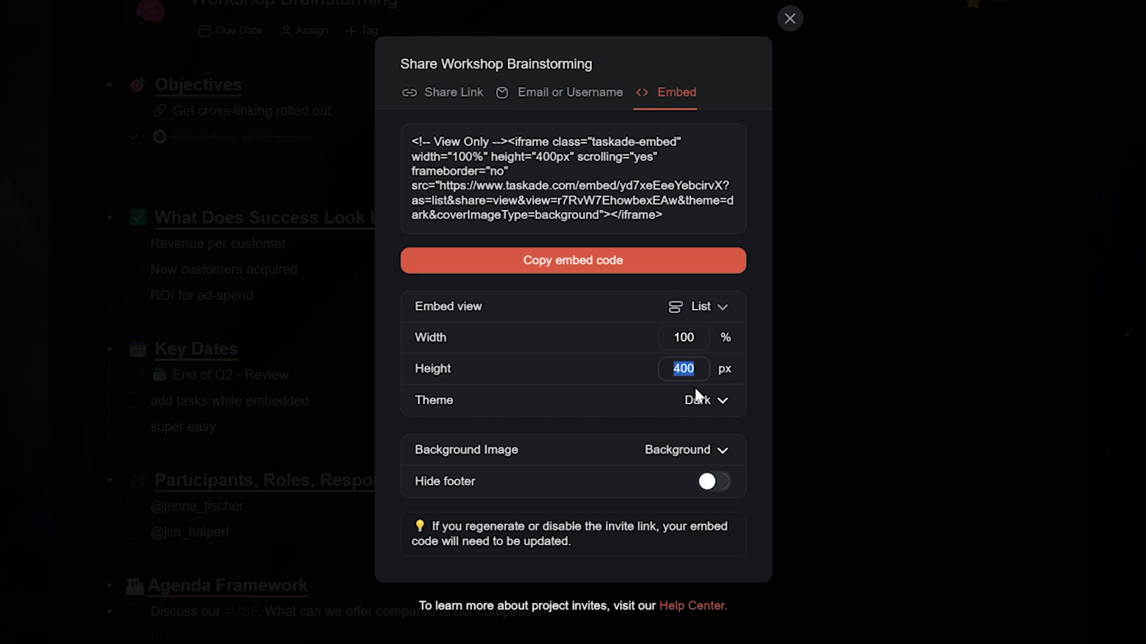
- Set the embed height to 500 px, copy the code and preview the embedded project on the web page
text(500)
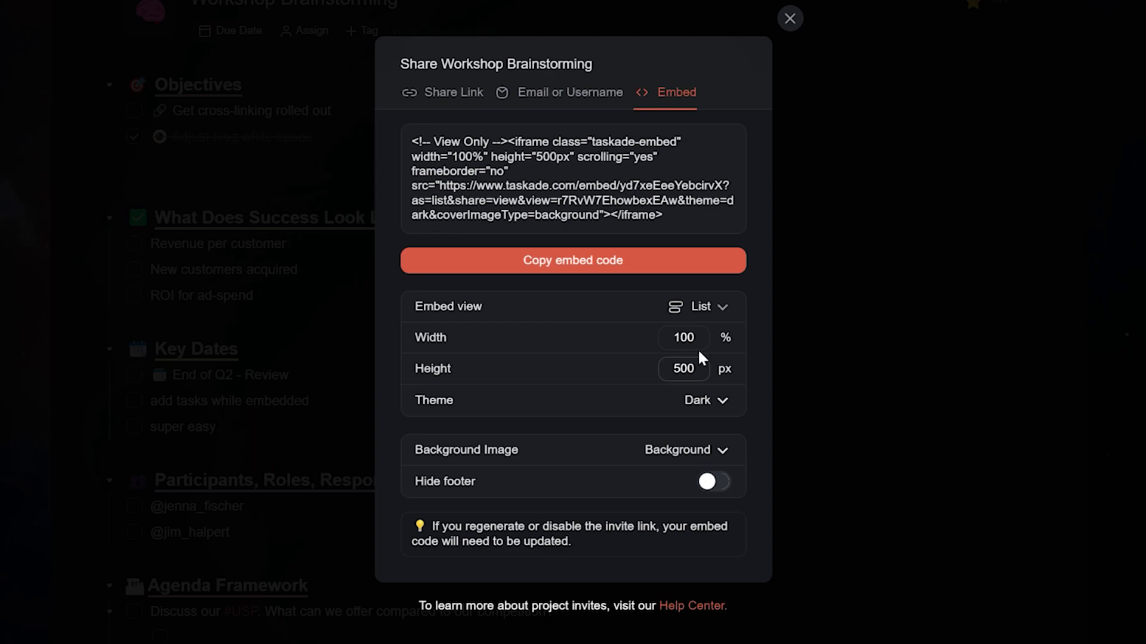
click(683, 337)
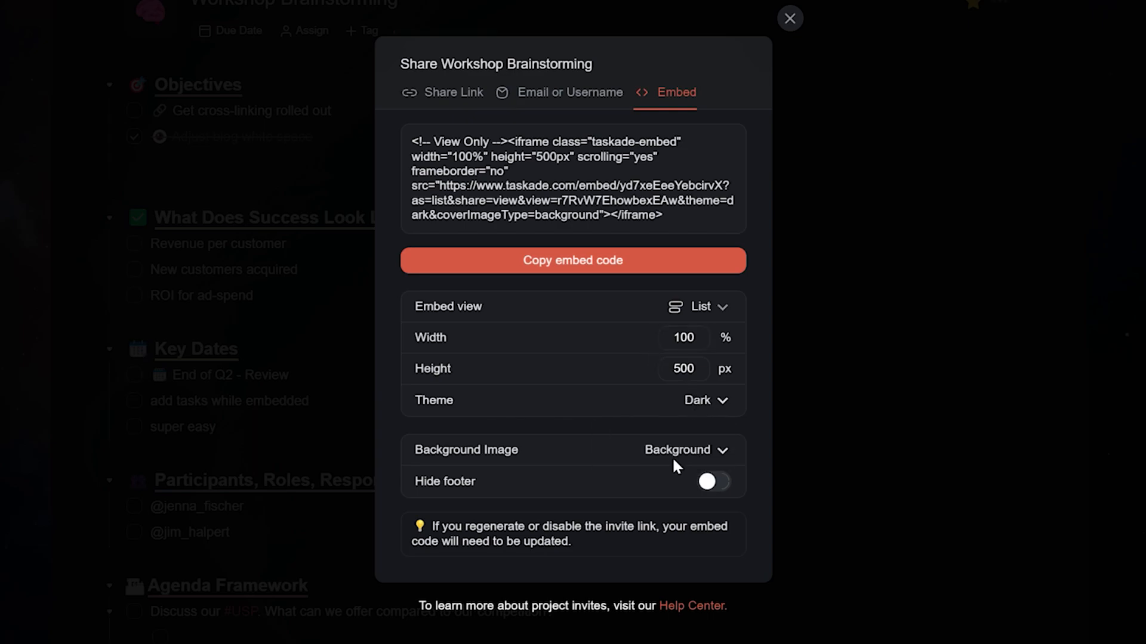
click(713, 482)
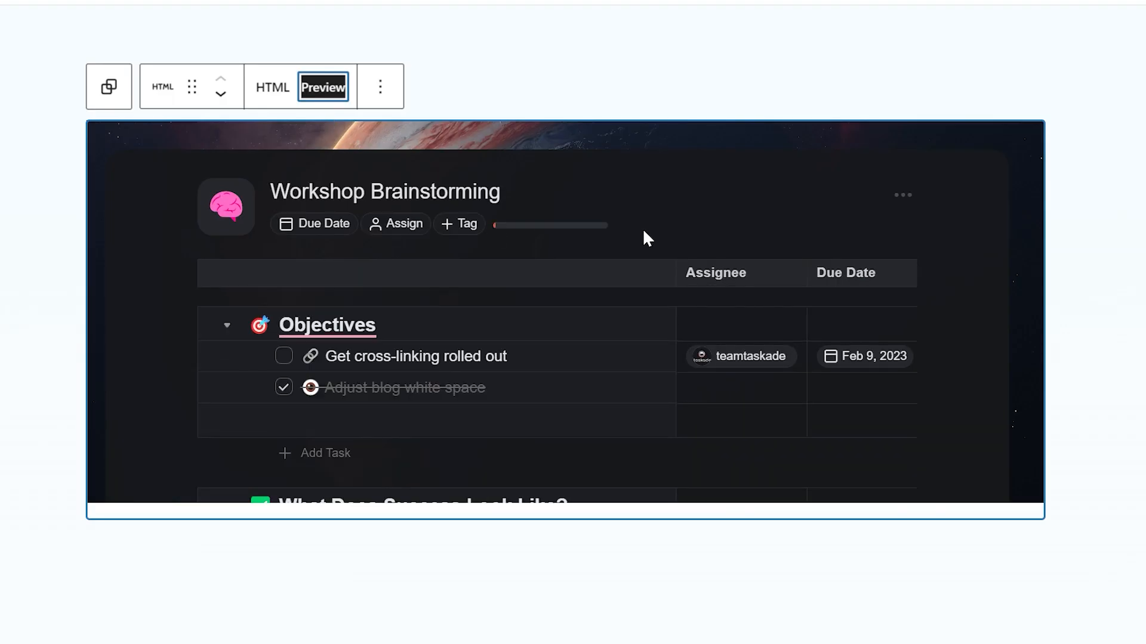
scroll(down, 3)
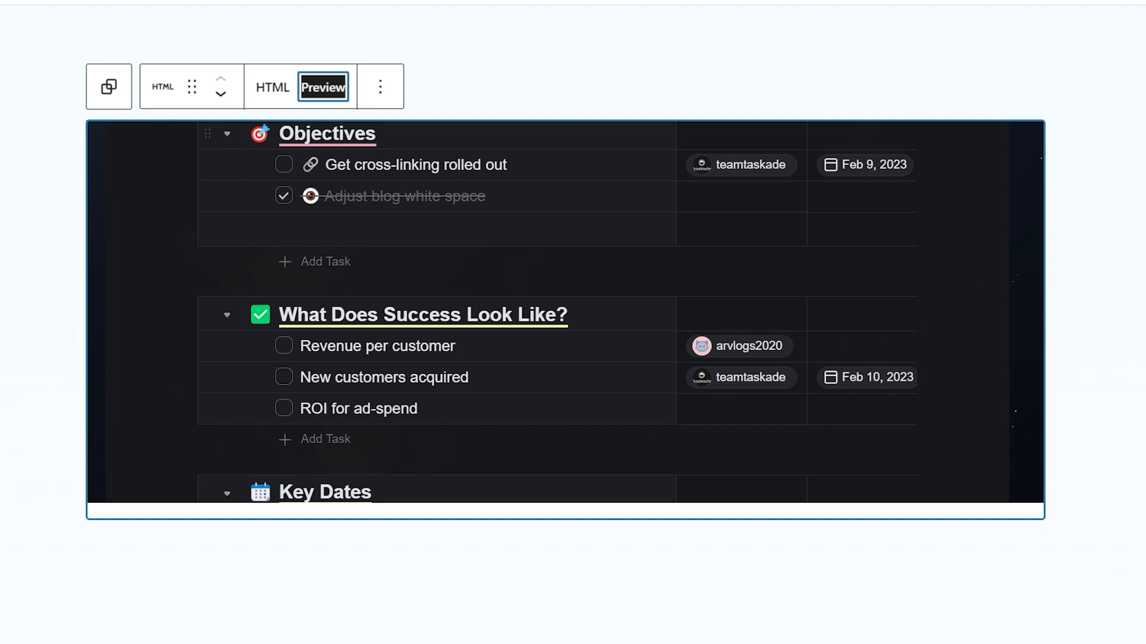